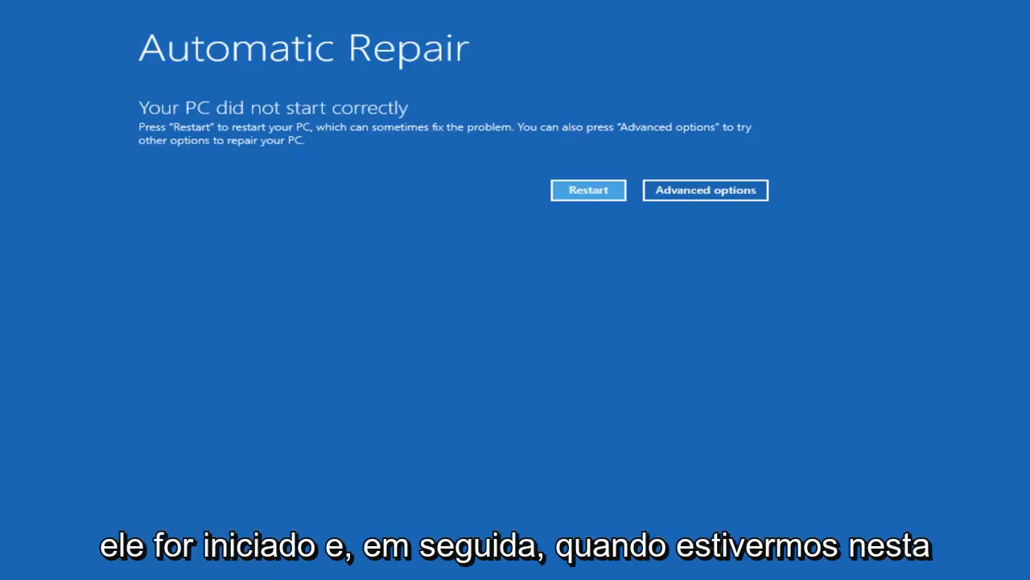
pyautogui.moveTo(705, 190)
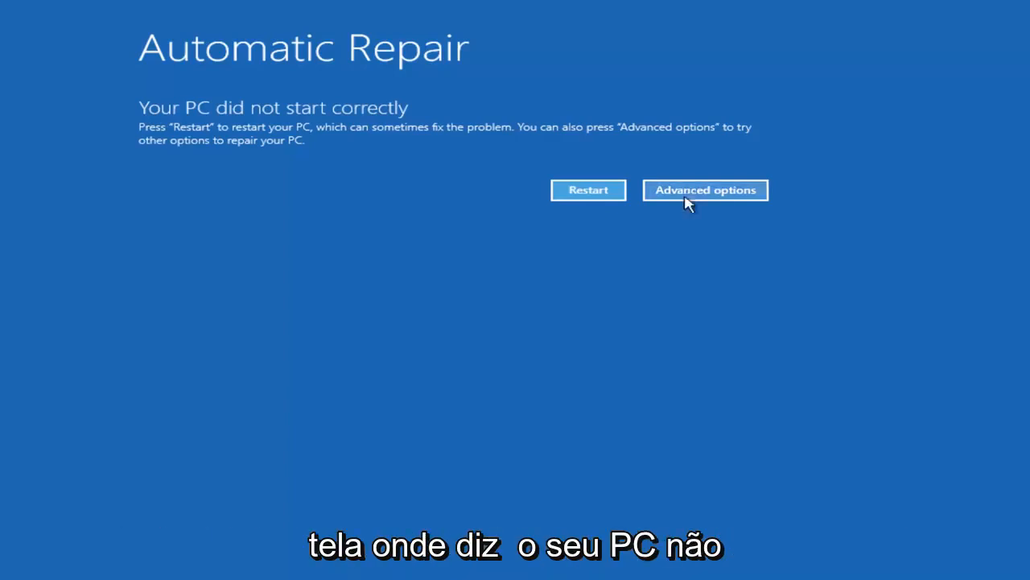
pyautogui.moveTo(161, 132)
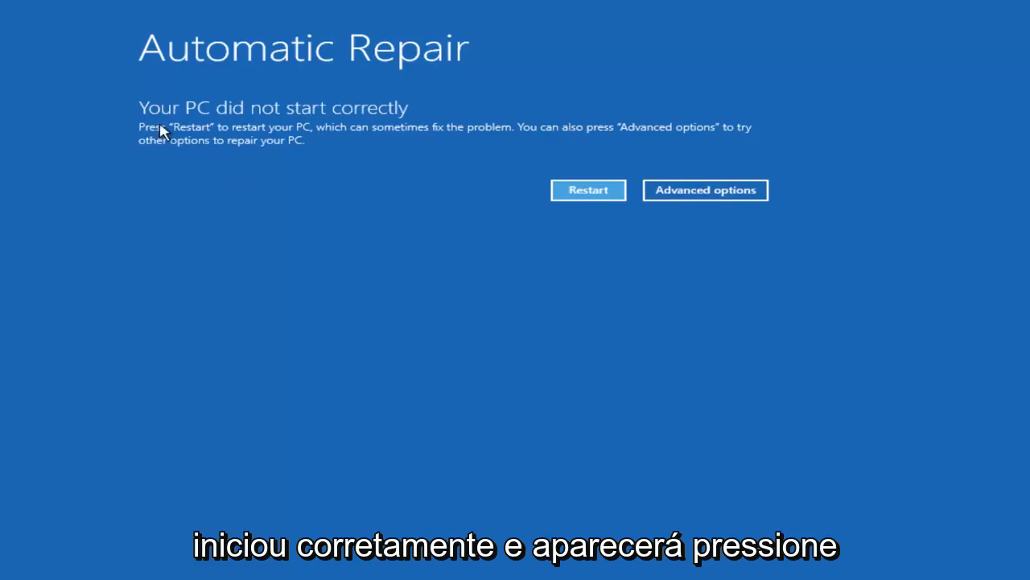
pyautogui.moveTo(338, 135)
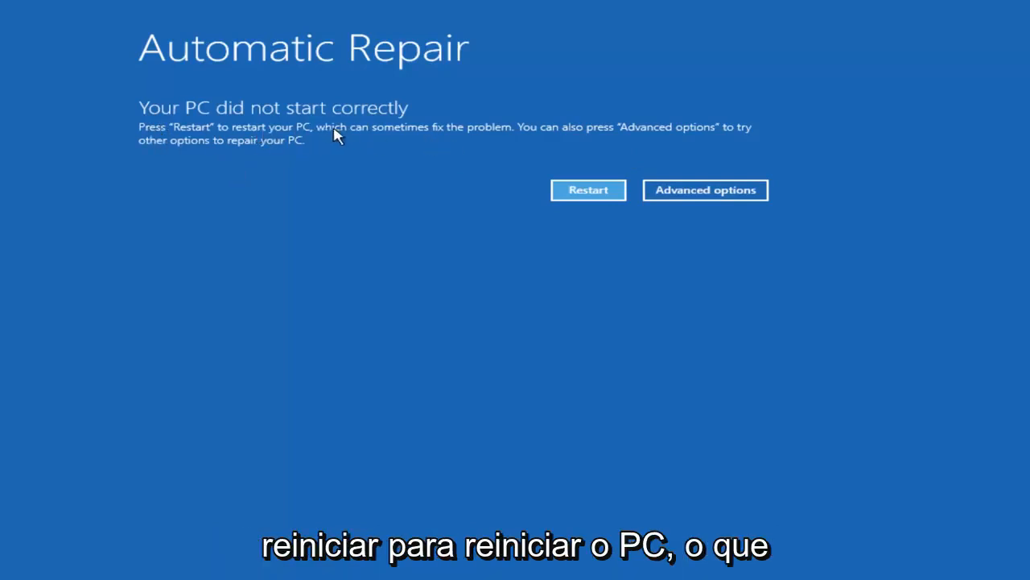
pyautogui.moveTo(541, 132)
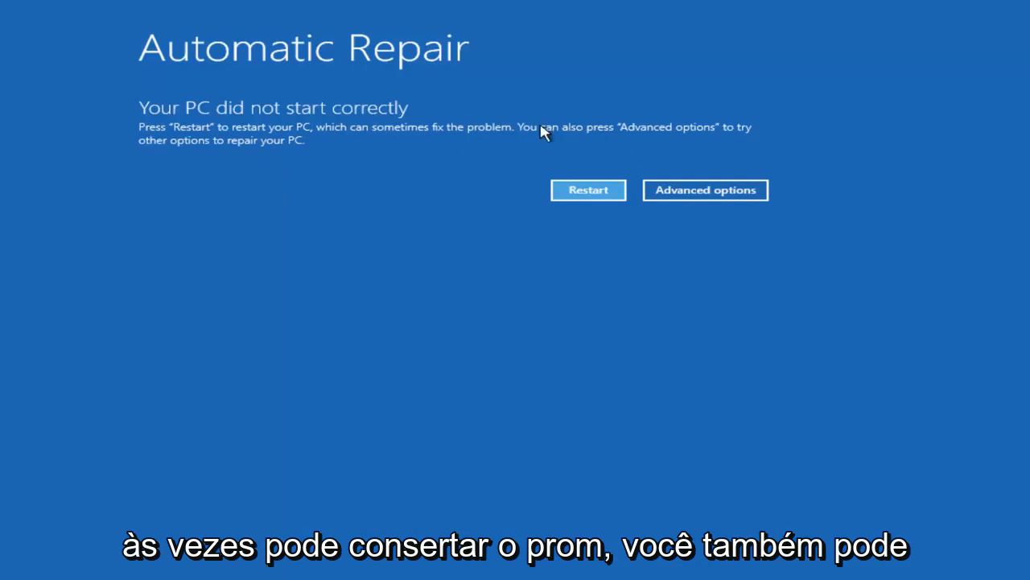
pyautogui.moveTo(248, 166)
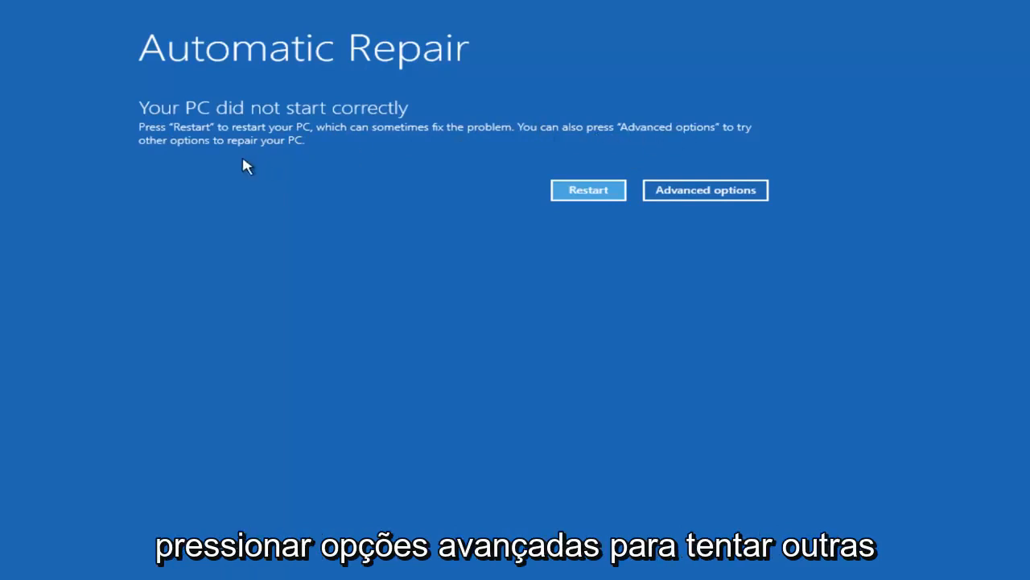
pyautogui.moveTo(266, 153)
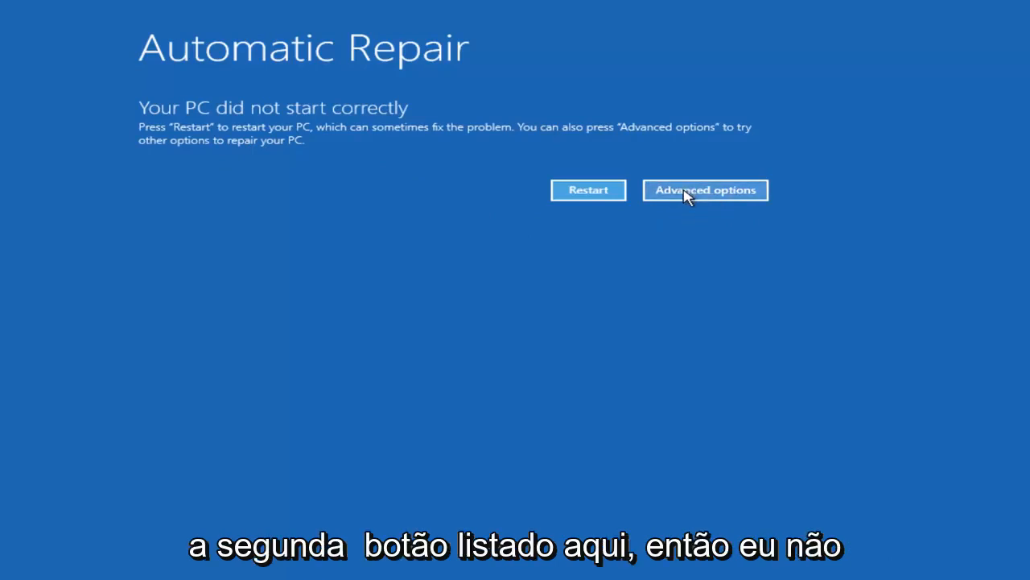
# Leave the Automatic Repair screen for the advanced recovery options menu
pyautogui.click(706, 190)
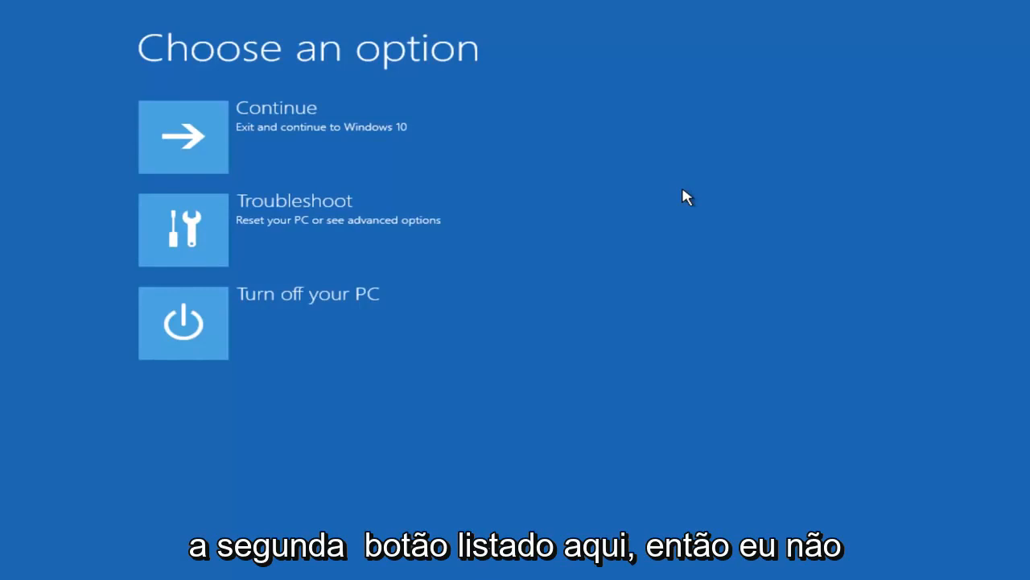
pyautogui.moveTo(201, 239)
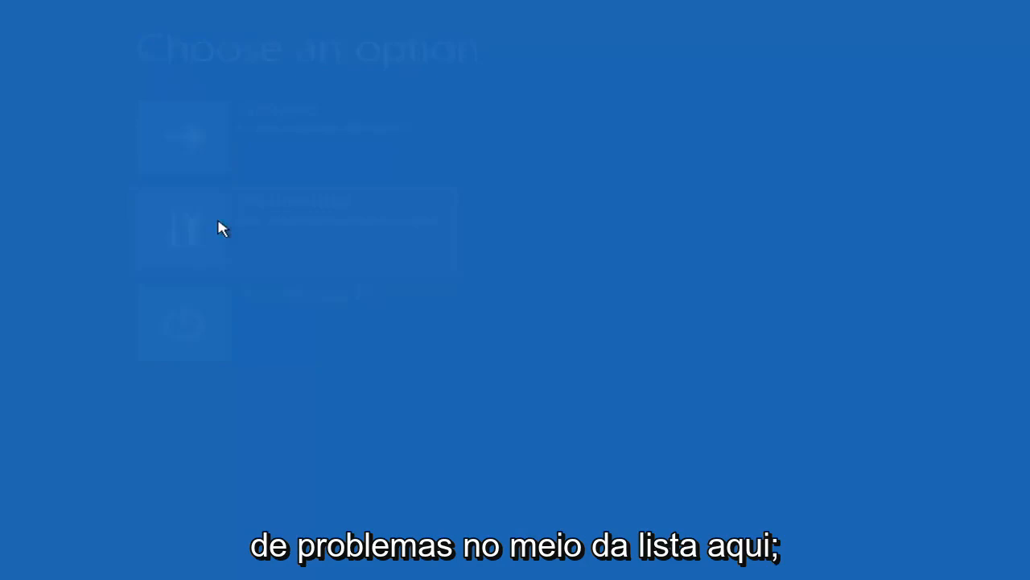
# Go through Troubleshoot and Advanced options to start an administrator Command Prompt
pyautogui.click(185, 228)
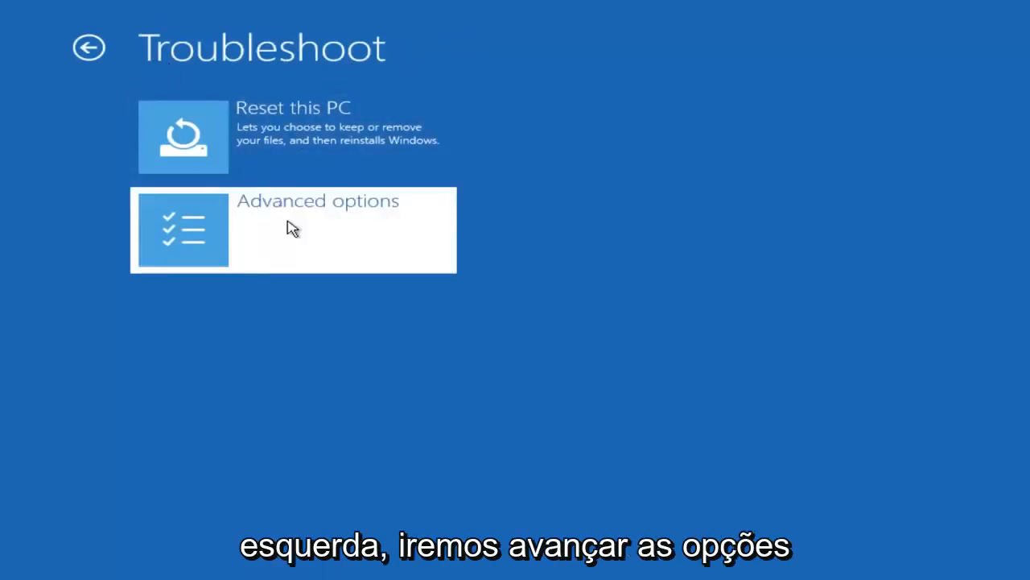
pyautogui.click(293, 228)
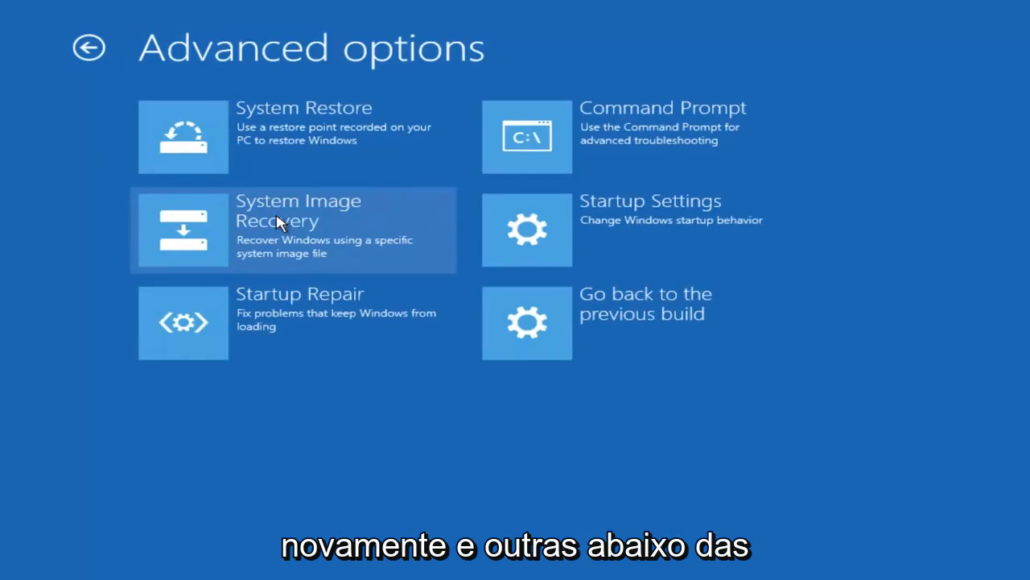
pyautogui.moveTo(599, 145)
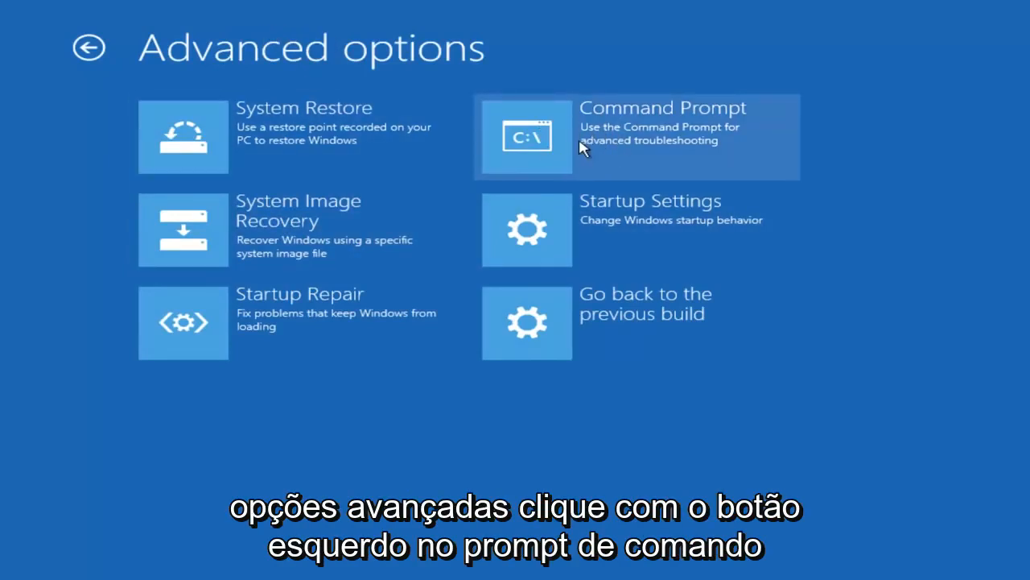
pyautogui.click(636, 136)
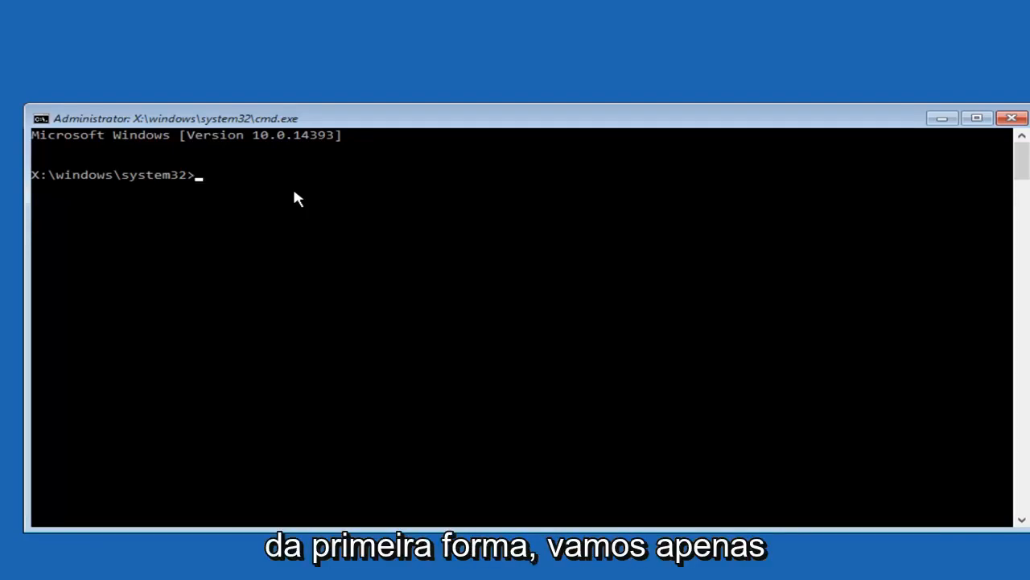
# Switch to drive D: and run dir to list its Windows, Users and Program Files folders
pyautogui.write('d:')
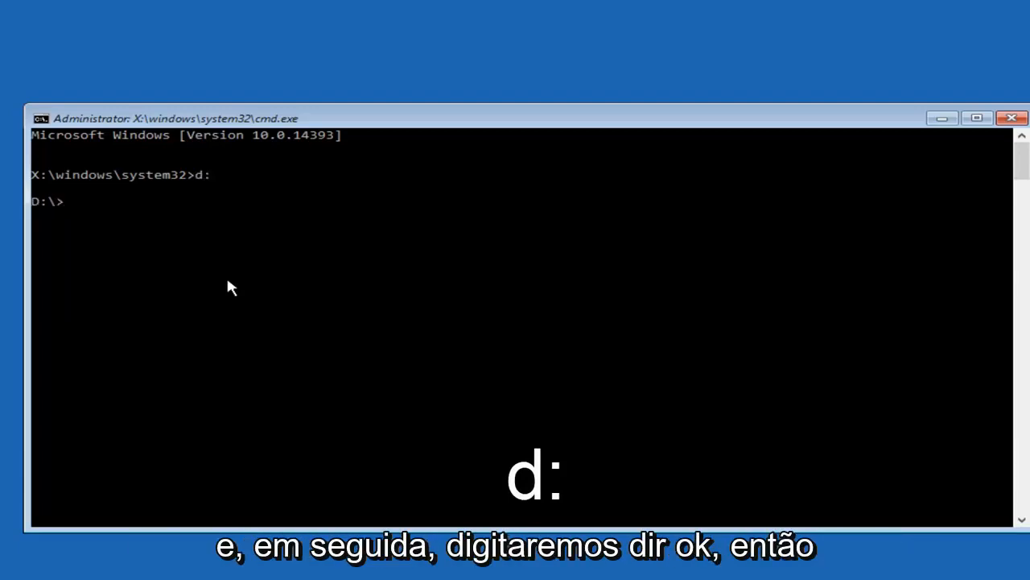
pyautogui.write('dir')
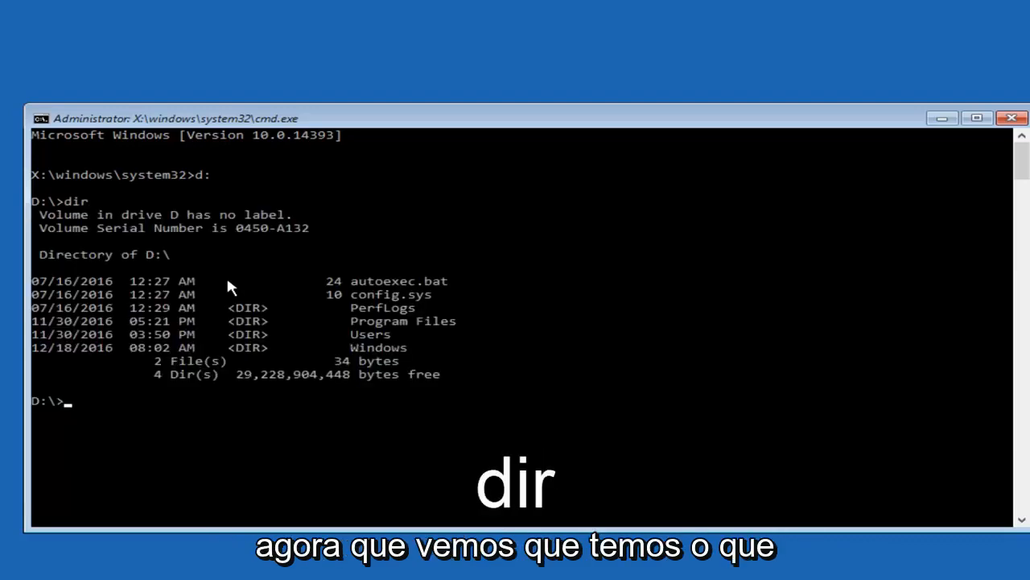
pyautogui.moveTo(298, 348)
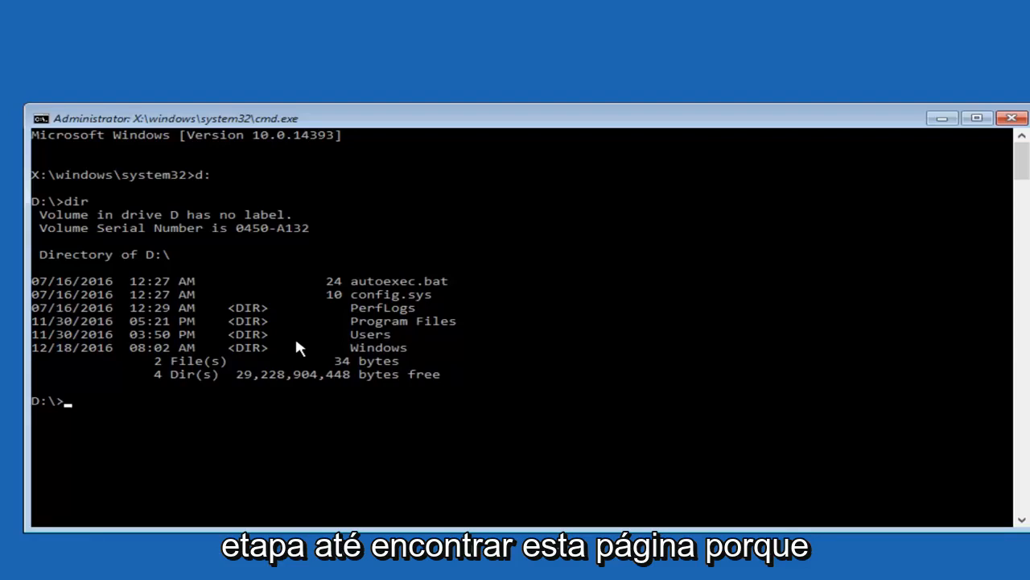
pyautogui.moveTo(380, 212)
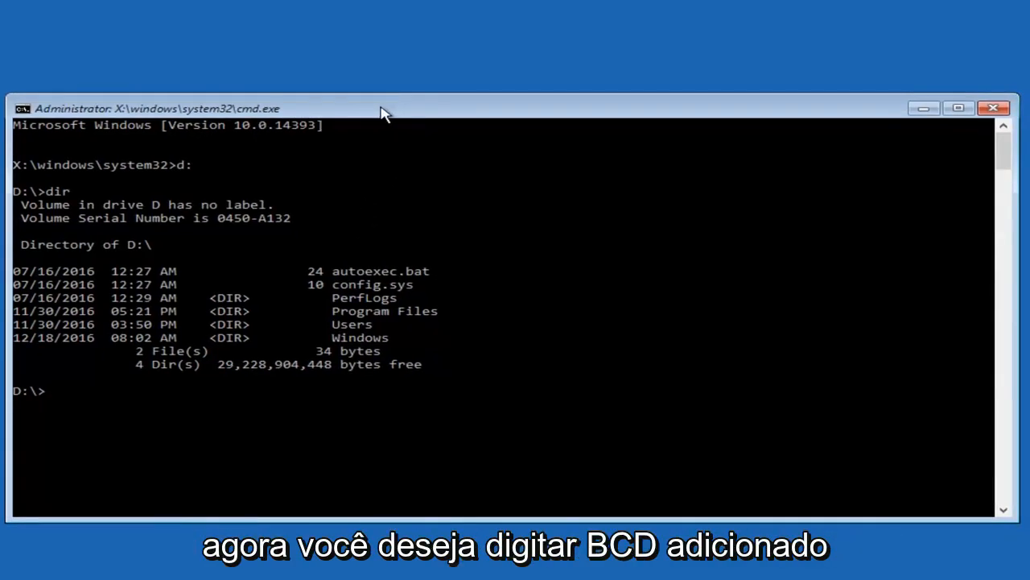
# Run bcdedit to list boot entries, revealing safeboot Minimal on the Windows Boot Loader
pyautogui.write('b')
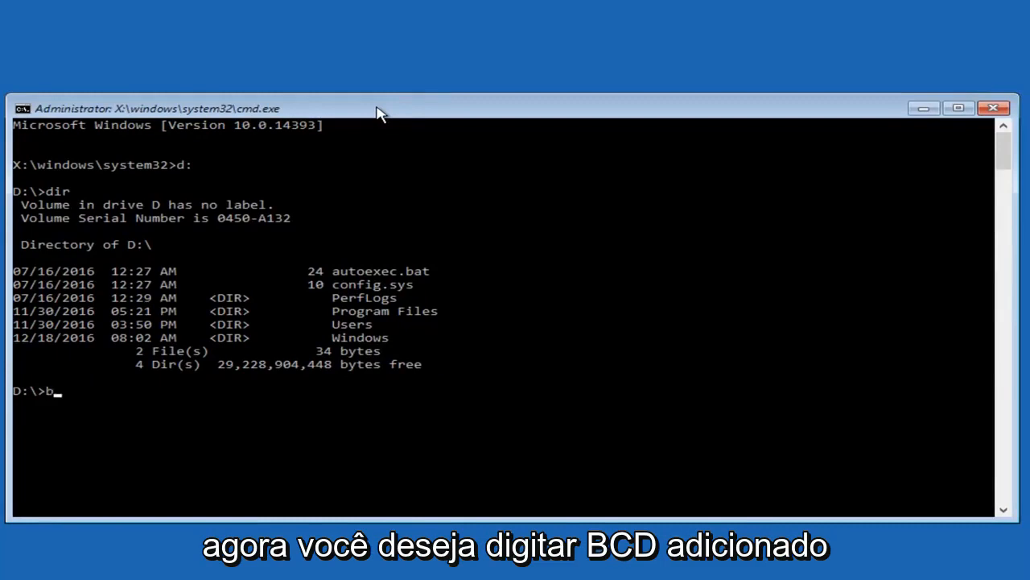
pyautogui.write('cdedi')
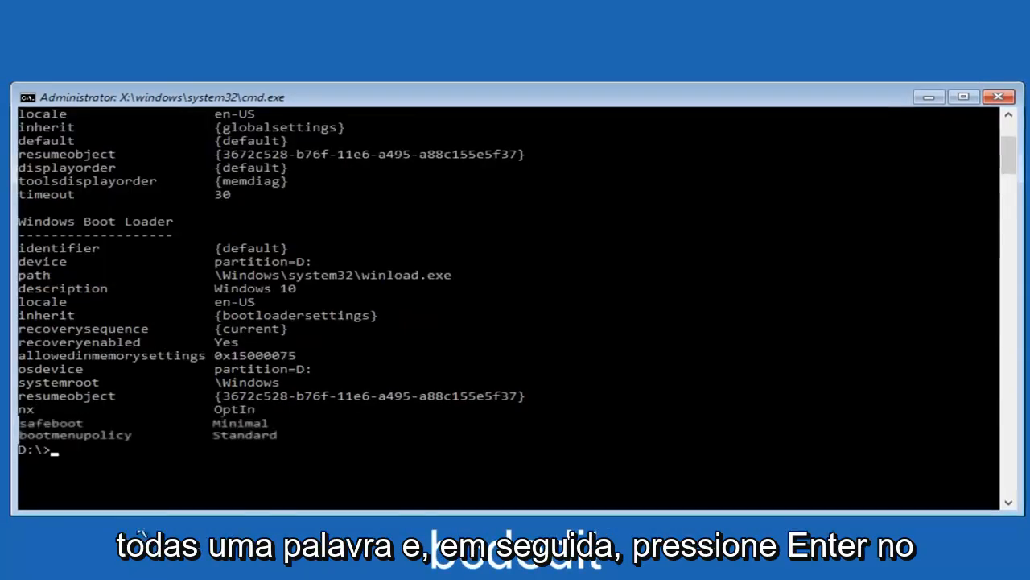
pyautogui.moveTo(77, 460)
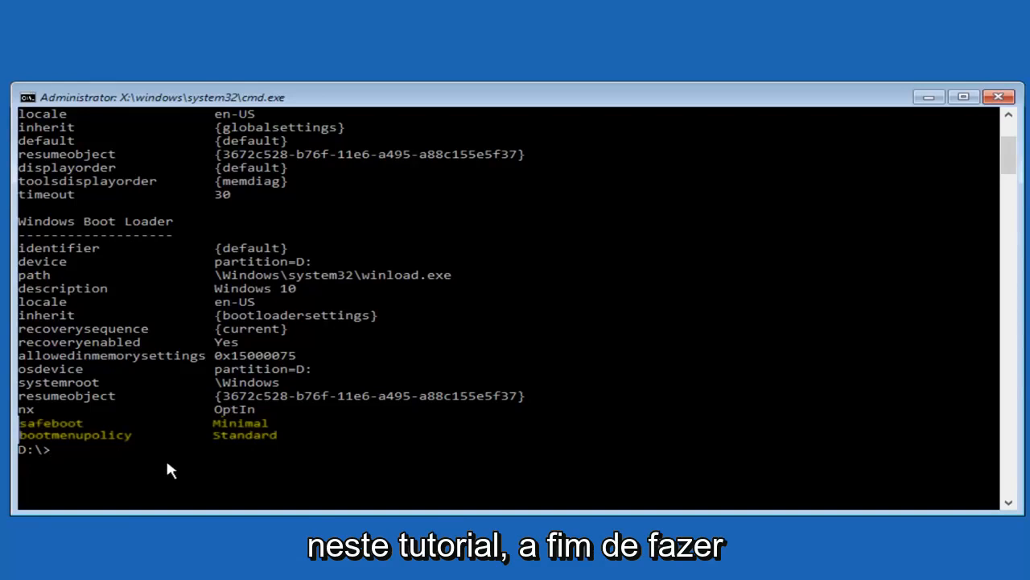
# Run 'bcdedit /deletevalue {default} safeboot' so the safeboot value is removed successfully
pyautogui.write('b')
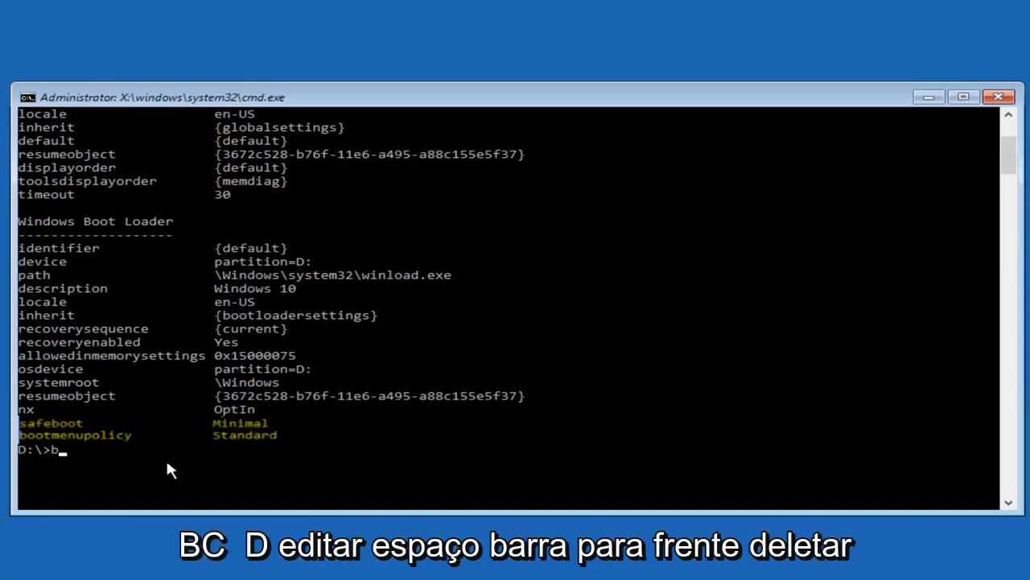
pyautogui.write('cdedi')
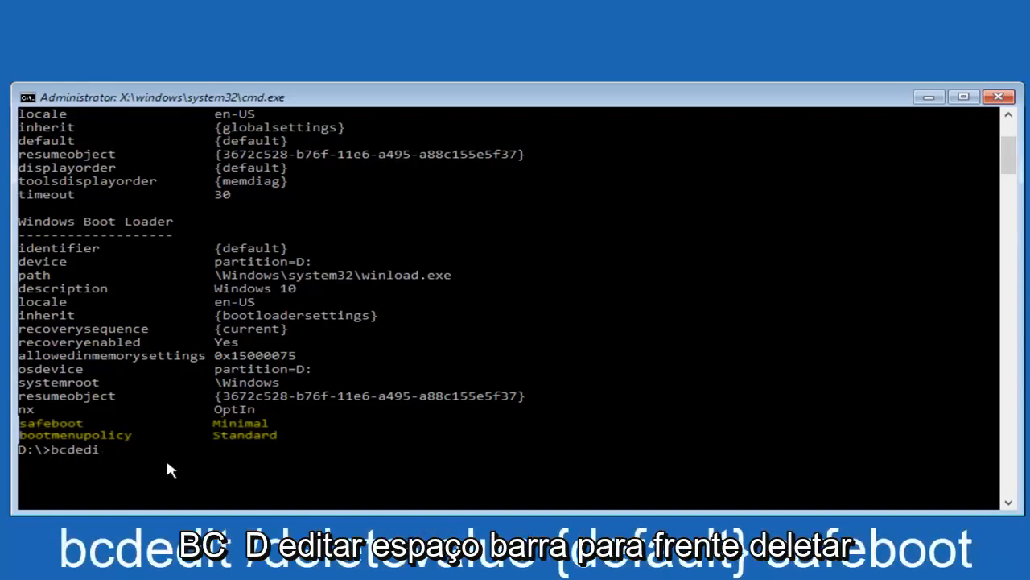
pyautogui.write('t')
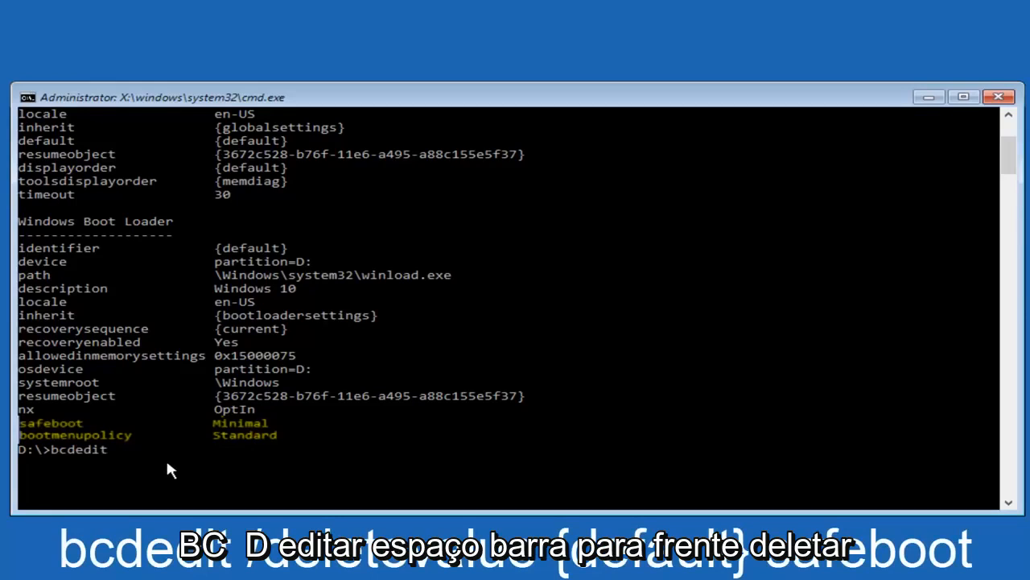
pyautogui.write('/delete')
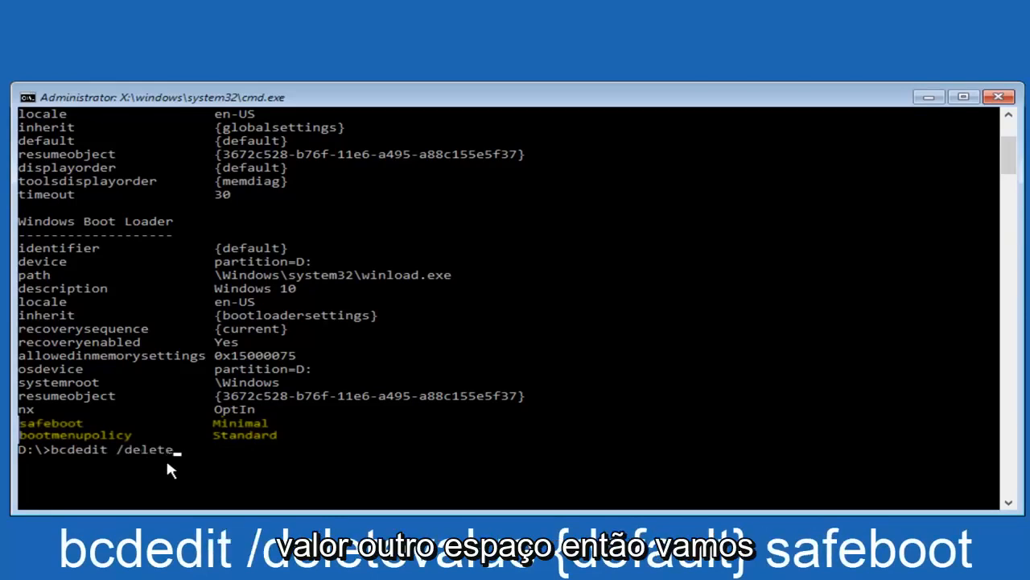
pyautogui.write('value')
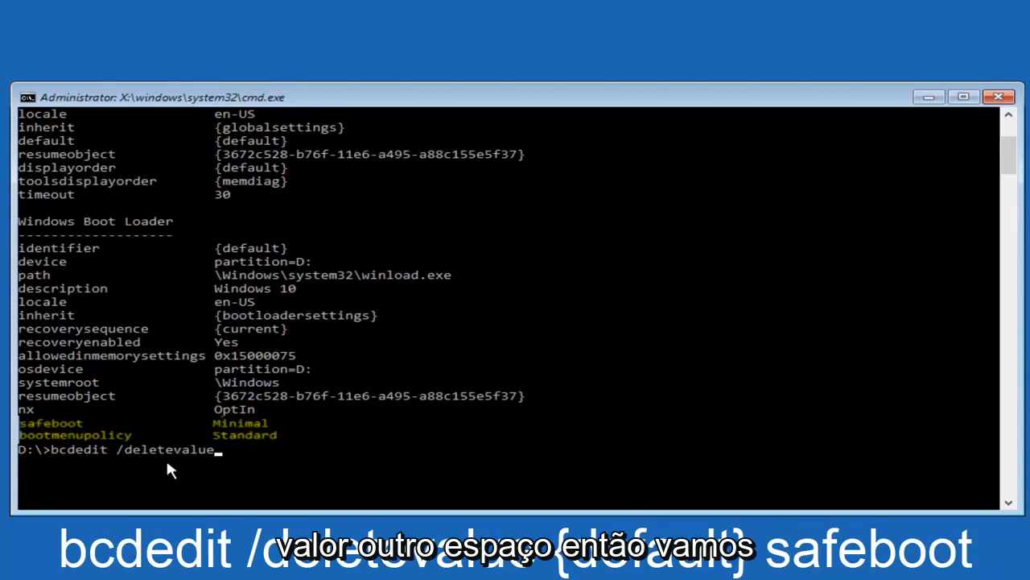
pyautogui.write('{')
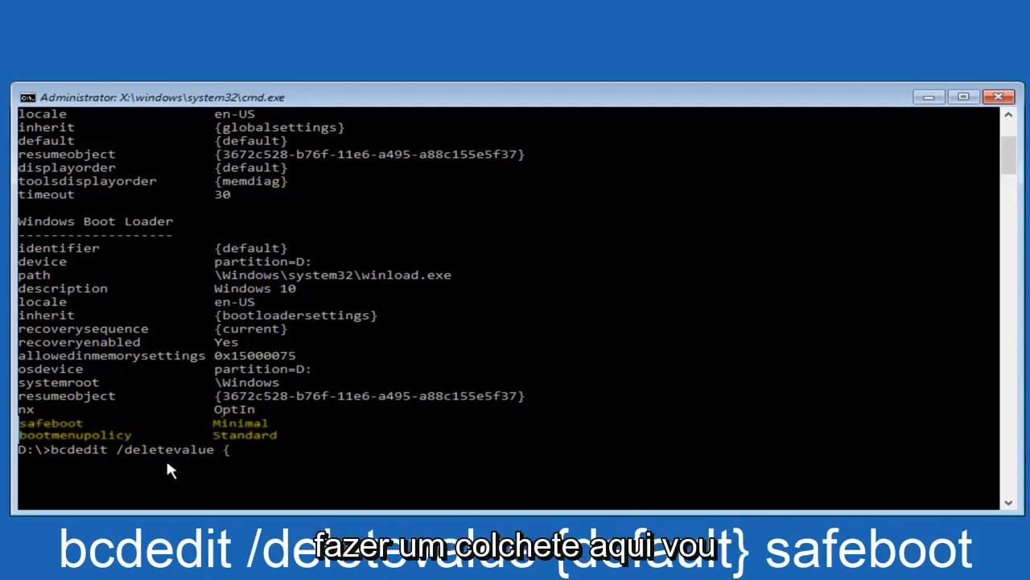
pyautogui.write('default')
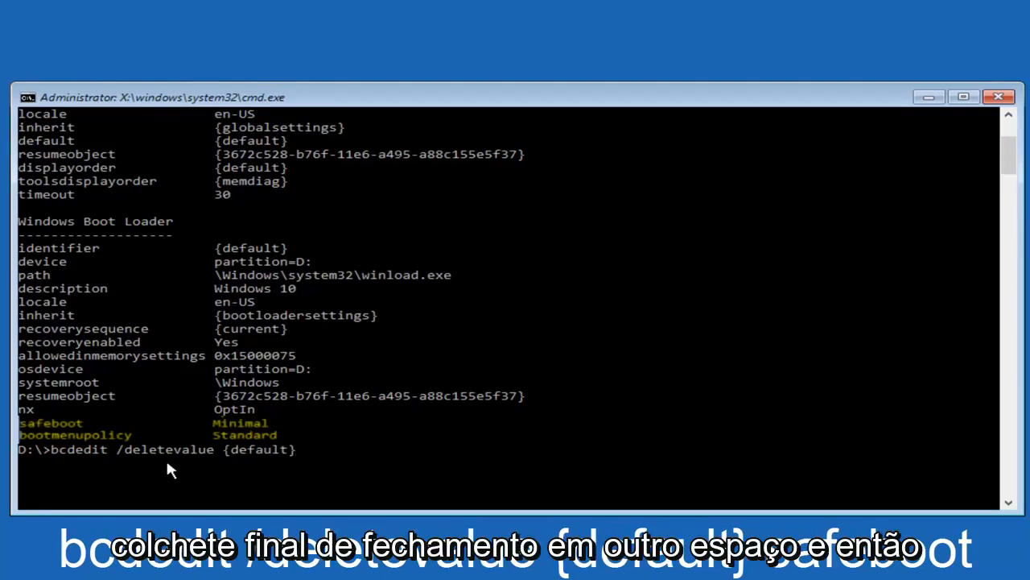
pyautogui.write('safeboot')
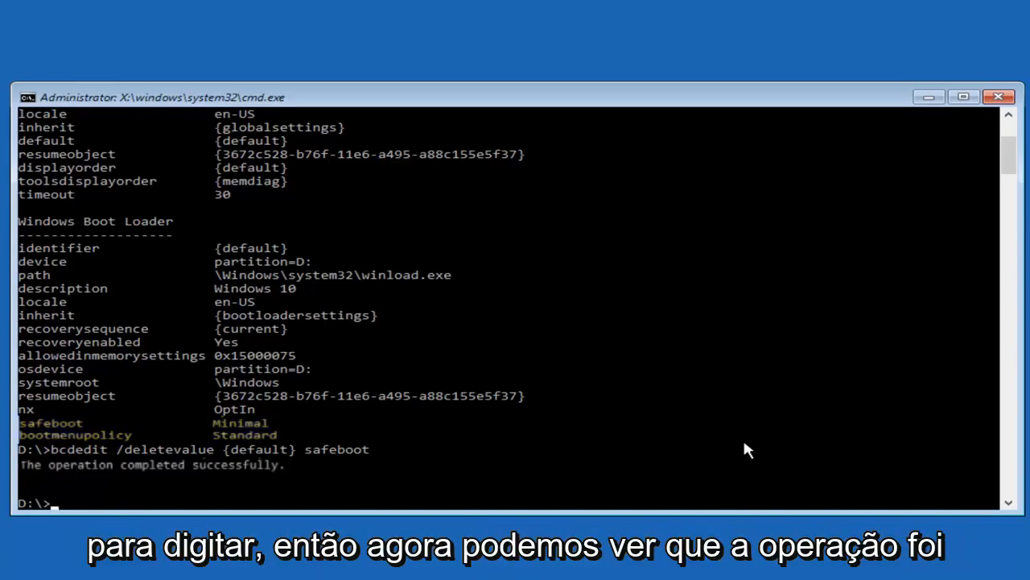
pyautogui.moveTo(812, 426)
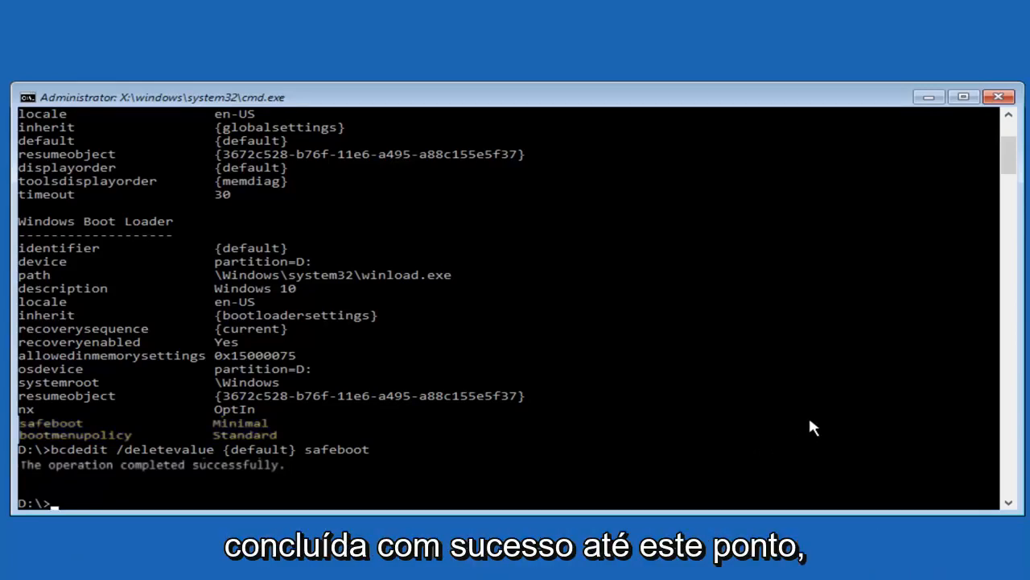